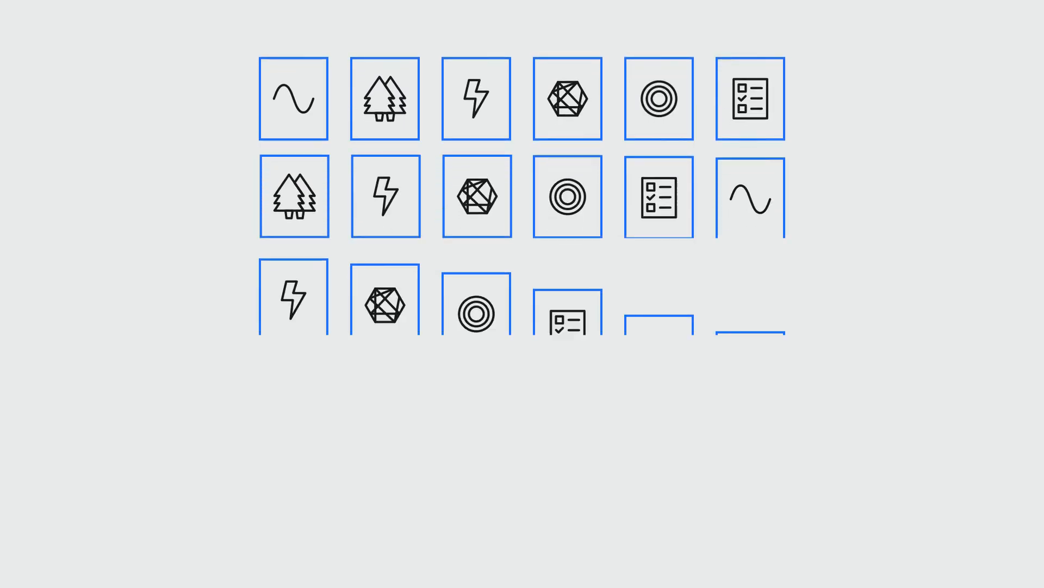
scroll("down", 3)
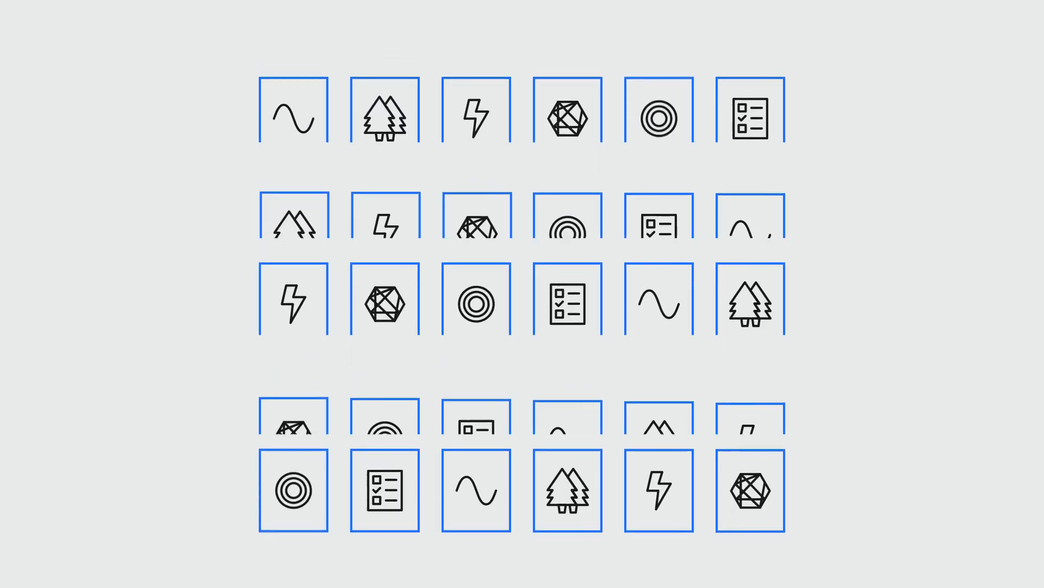